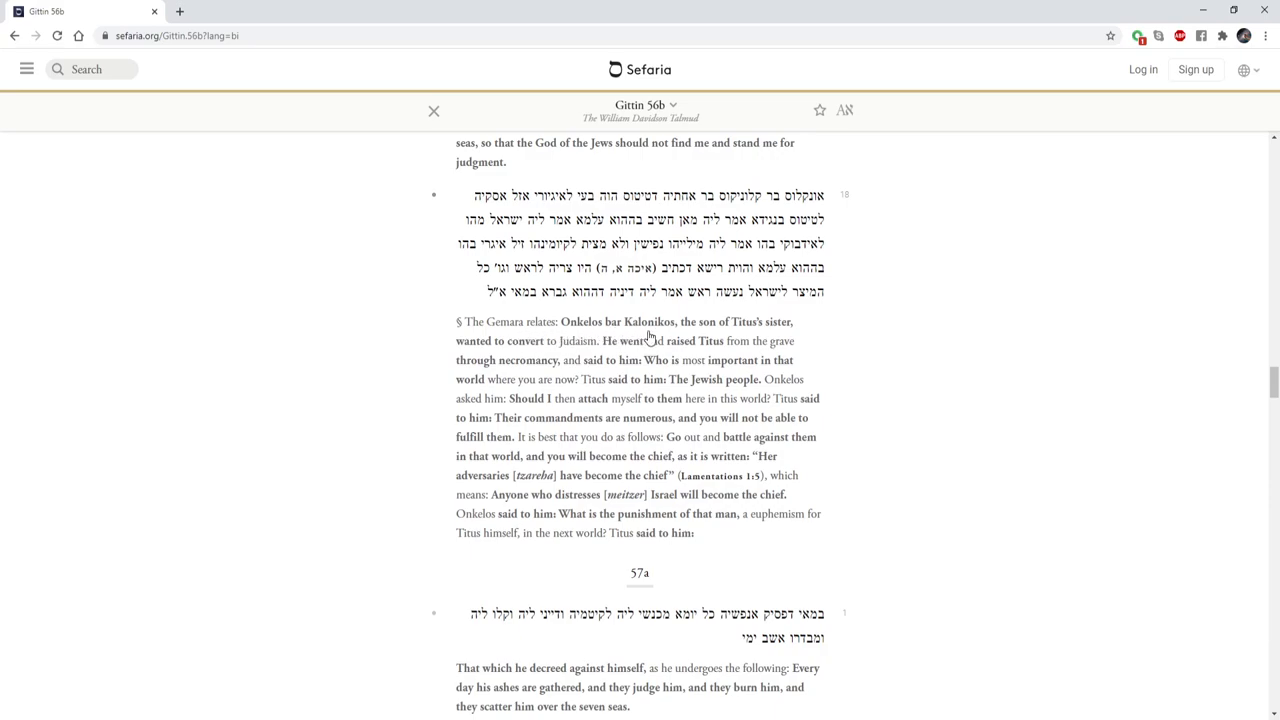
{"action": "mouse_move", "coordinate": [860, 330]}
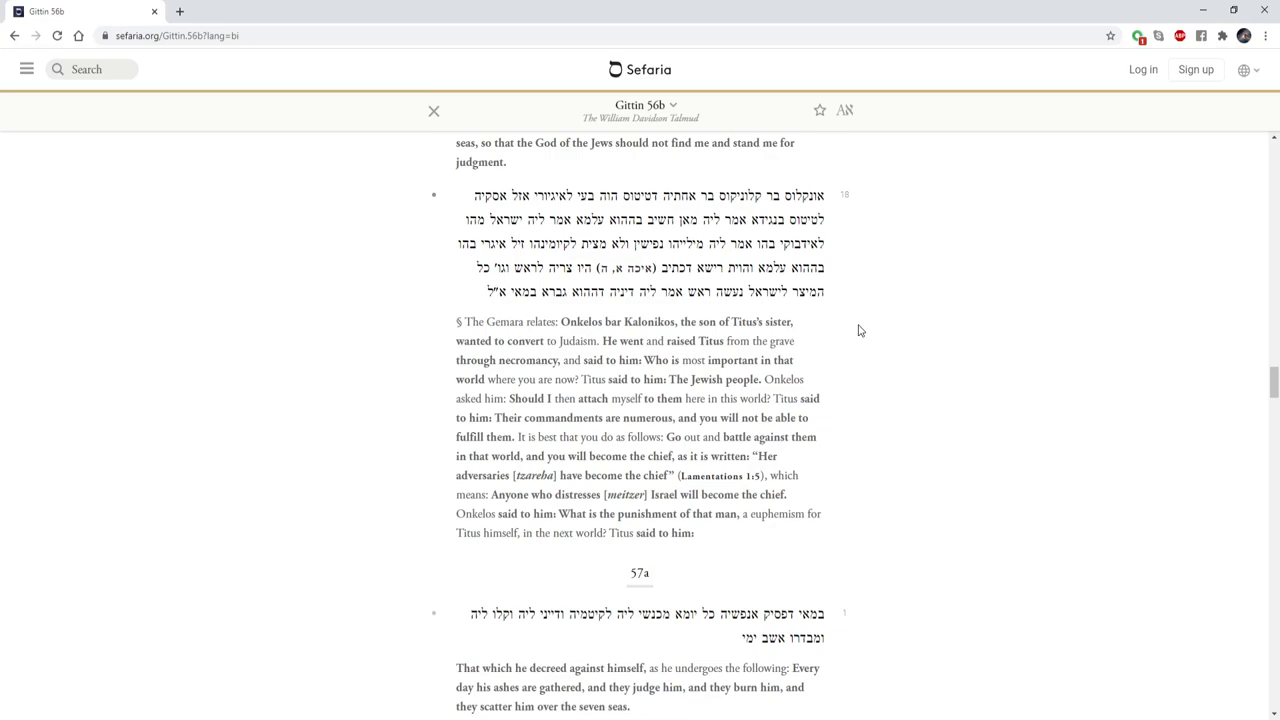
Scroll the Gittin text down to 57a, where Onkelos raises Balaam by necromancy.
{"action": "scroll", "scroll_direction": "down", "scroll_amount": 3}
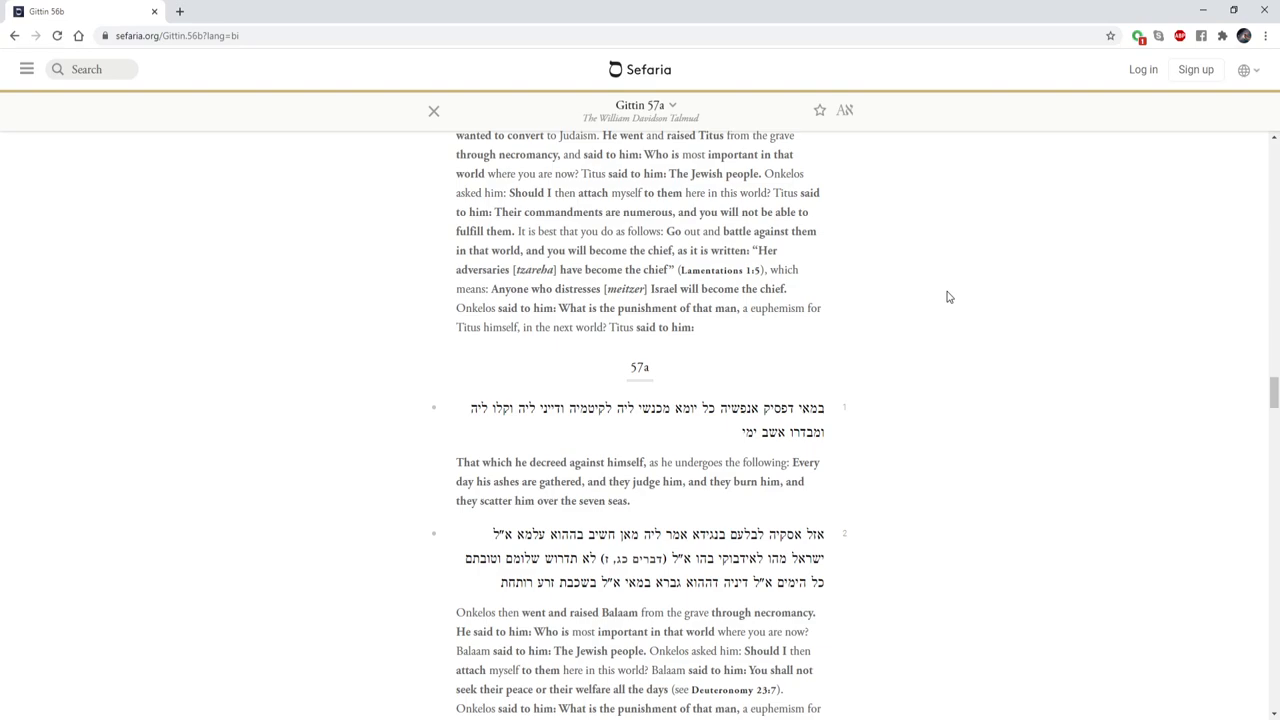
{"action": "scroll", "scroll_direction": "down", "scroll_amount": 3}
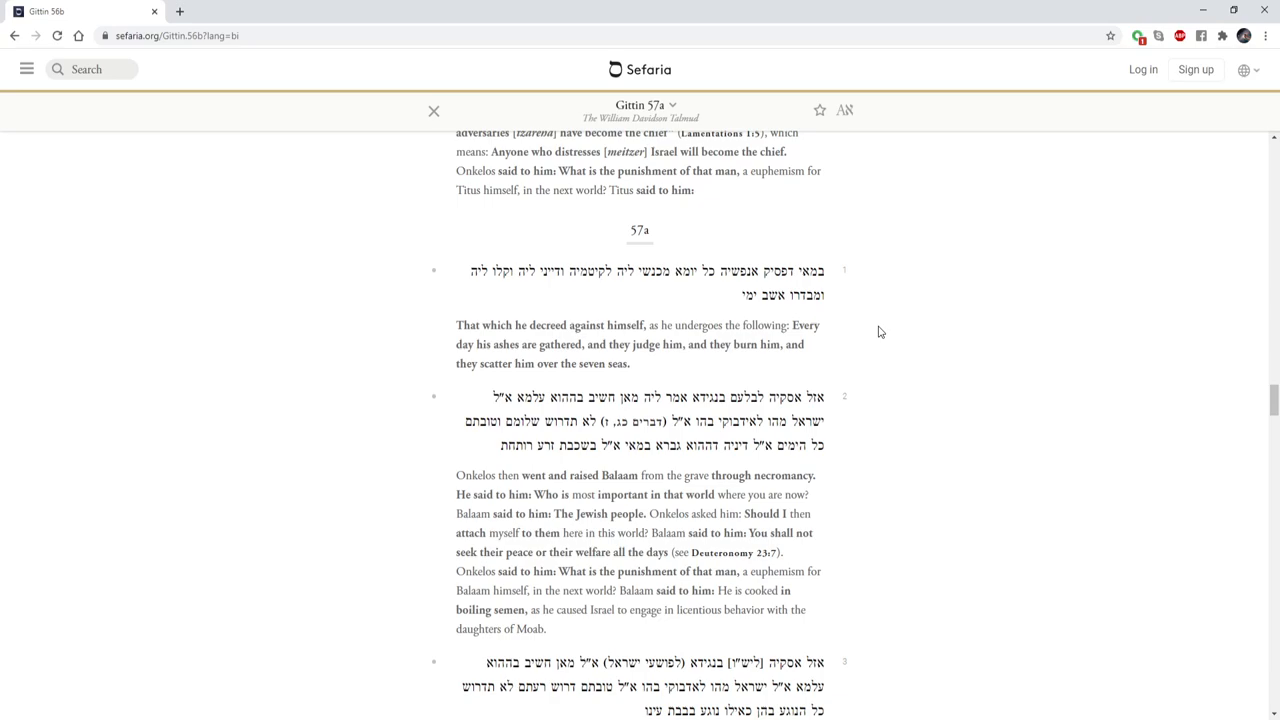
Scroll past the Onkelos–Jesus passage and highlight Life §420–421 on the three crucified acquaintances.
{"action": "scroll", "scroll_direction": "down", "scroll_amount": 3}
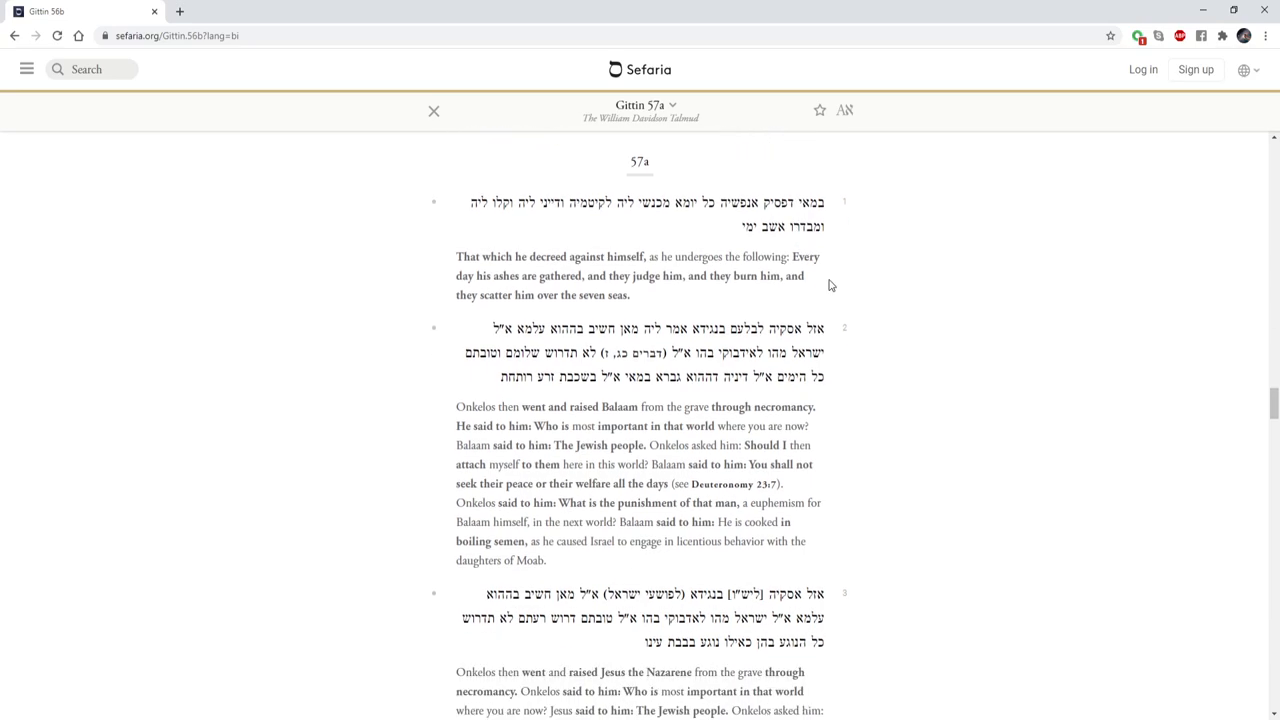
{"action": "scroll", "scroll_direction": "down", "scroll_amount": 3}
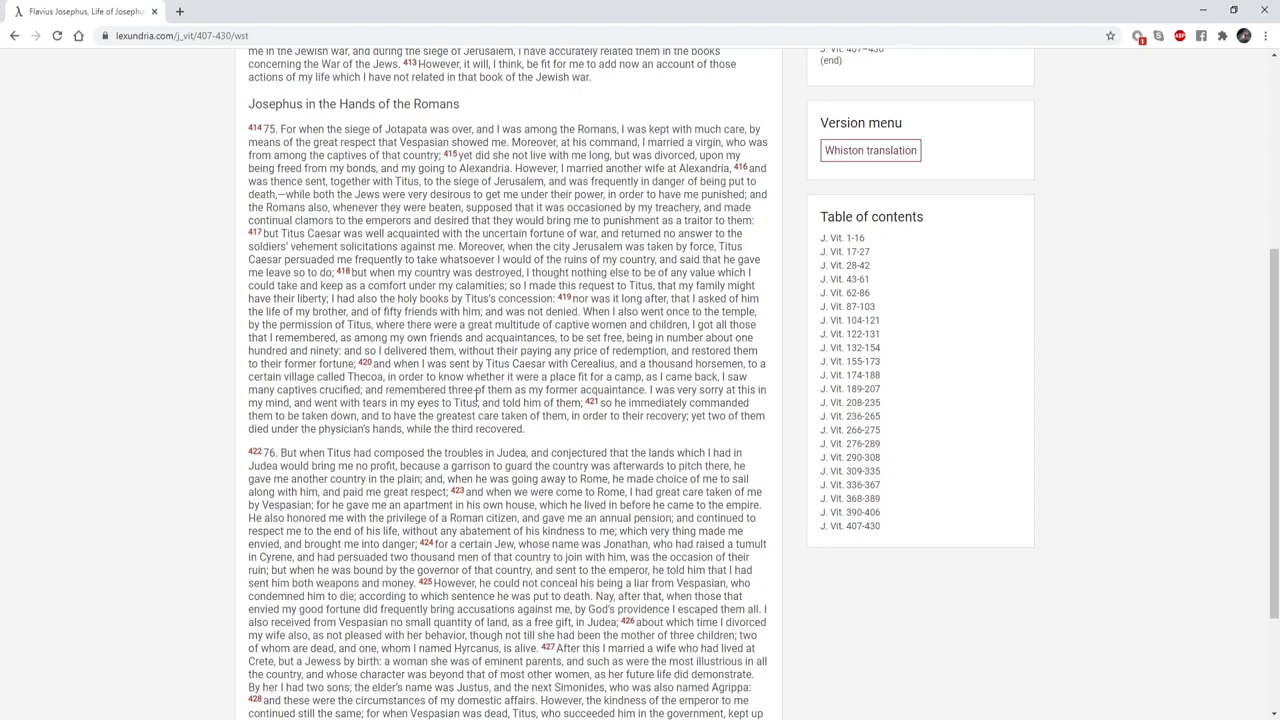
{"action": "left_click_drag", "start_coordinate": [360, 364], "coordinate": [524, 428]}
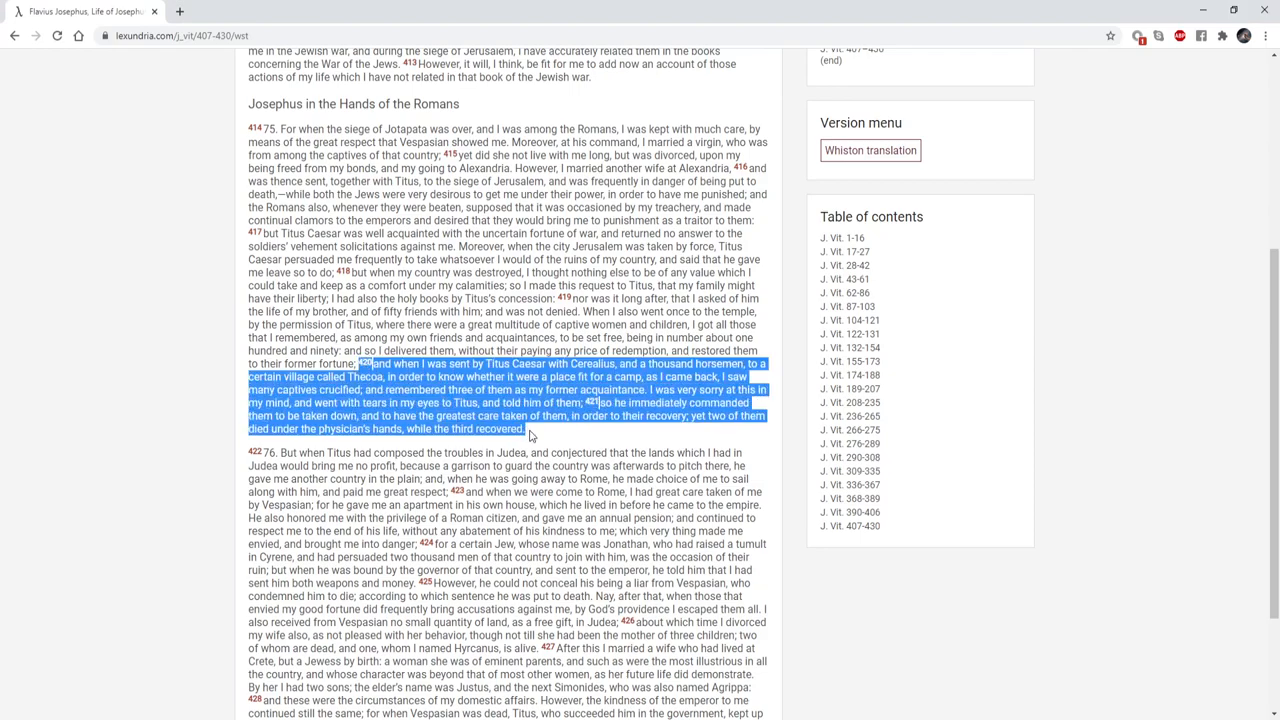
{"action": "mouse_move", "coordinate": [1148, 576]}
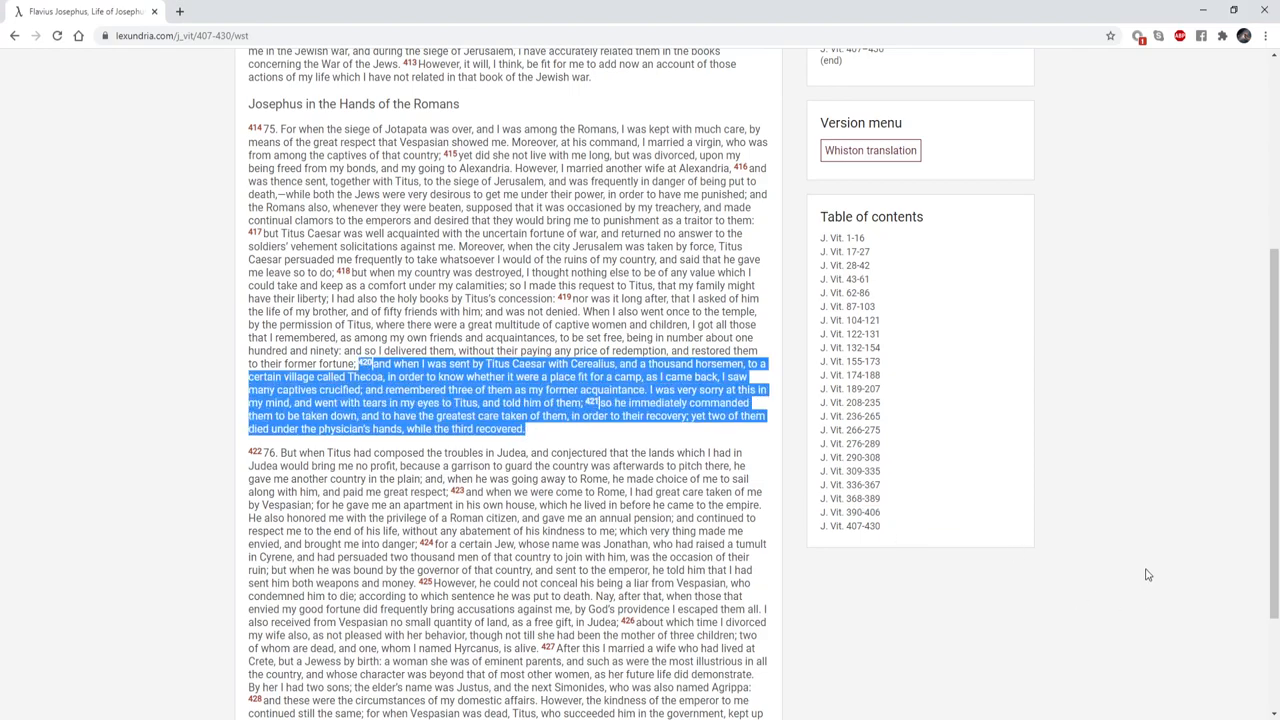